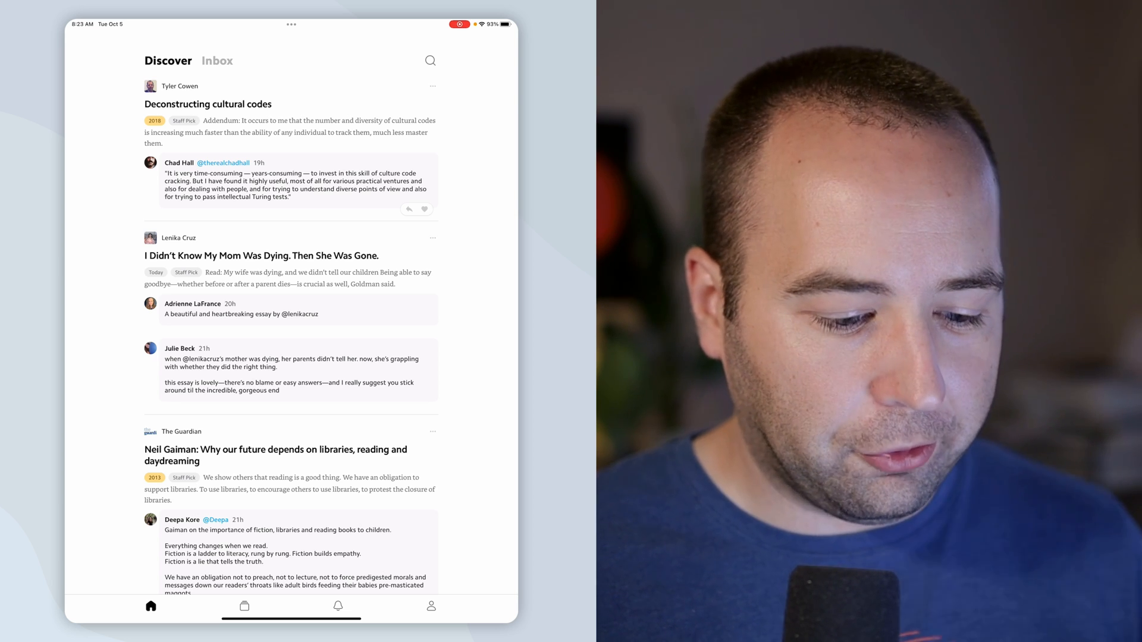
Show the Inbox of this week's pieces from followed writers, then return to Discover
left_click(217, 60)
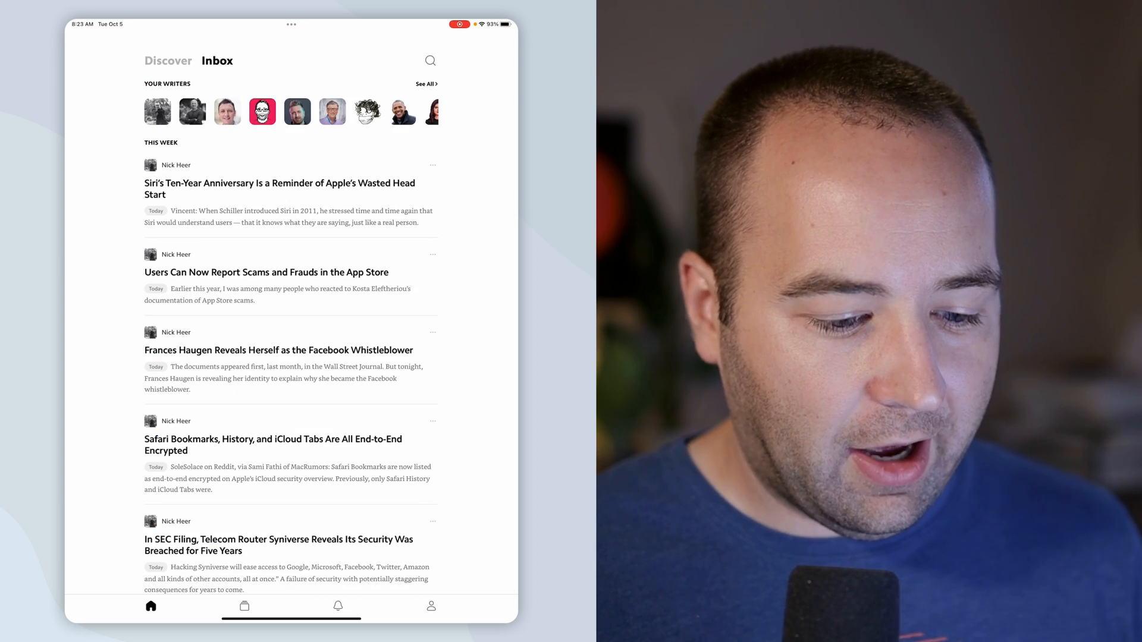
scroll("down", 3)
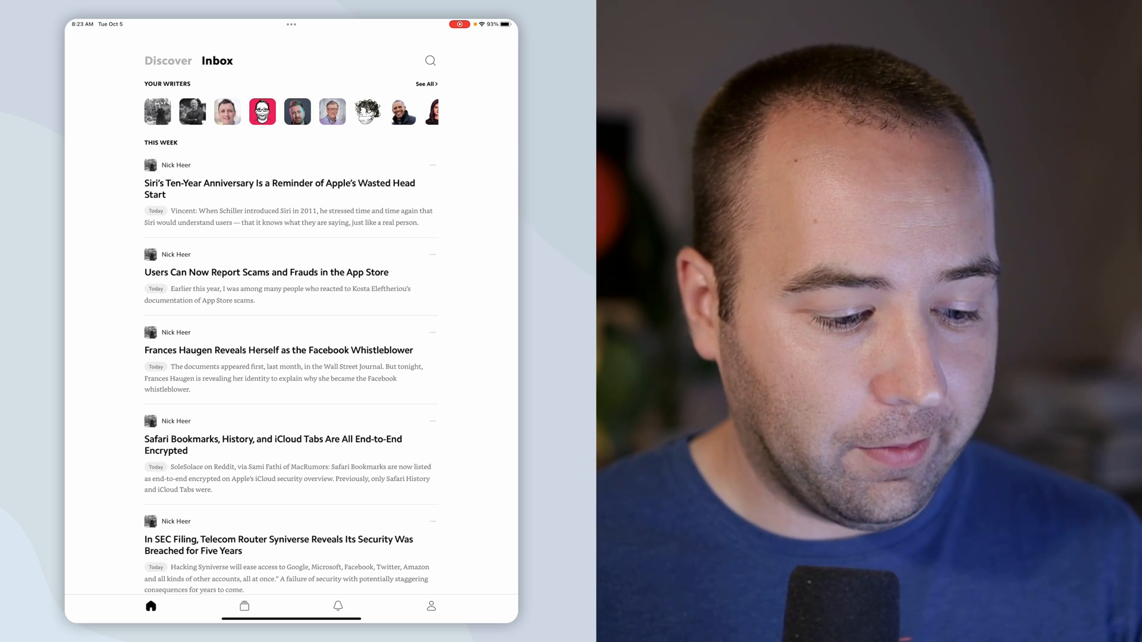
left_click(168, 60)
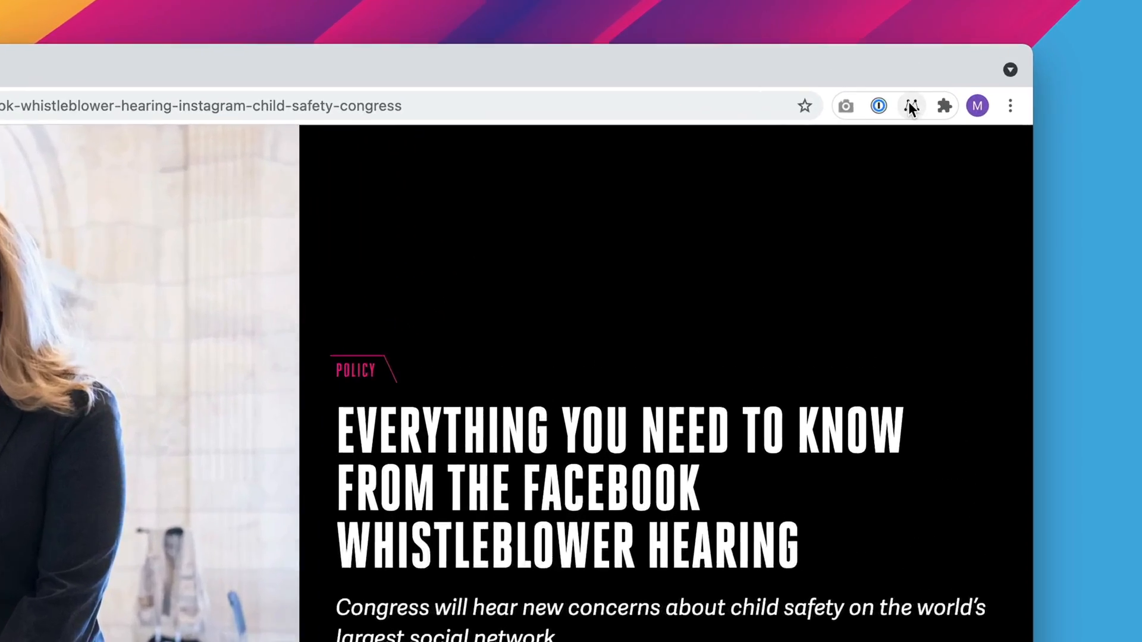
Save the Facebook whistleblower hearing article to the Matter reading queue from Chrome
left_click(911, 106)
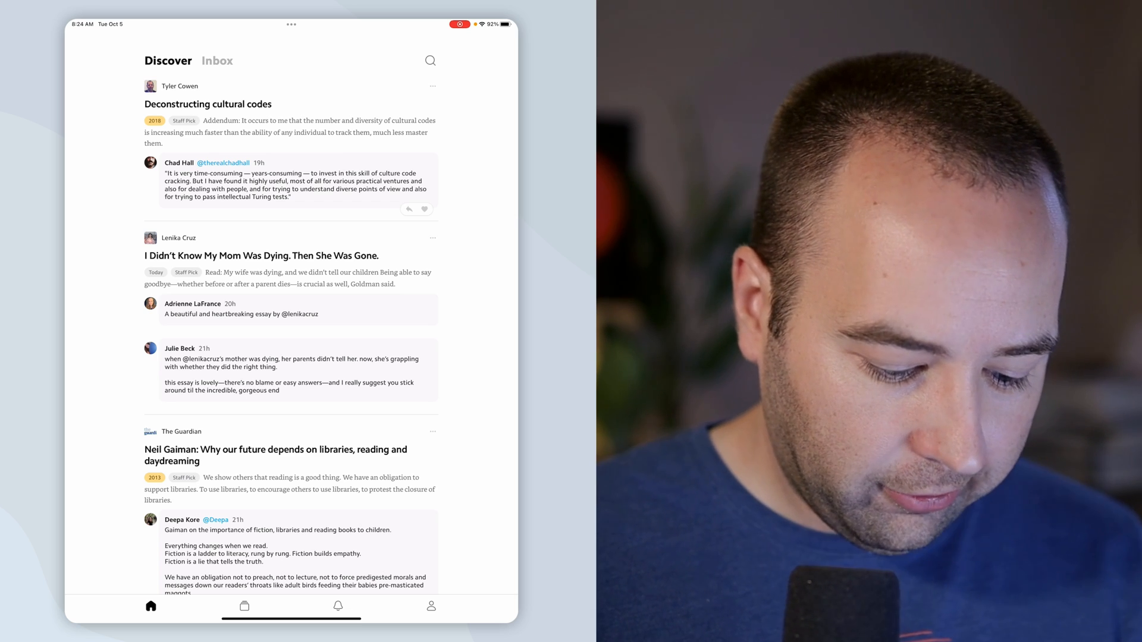
Show Matter's settings list with account connections, web extension, newsletters and data export
left_click(430, 605)
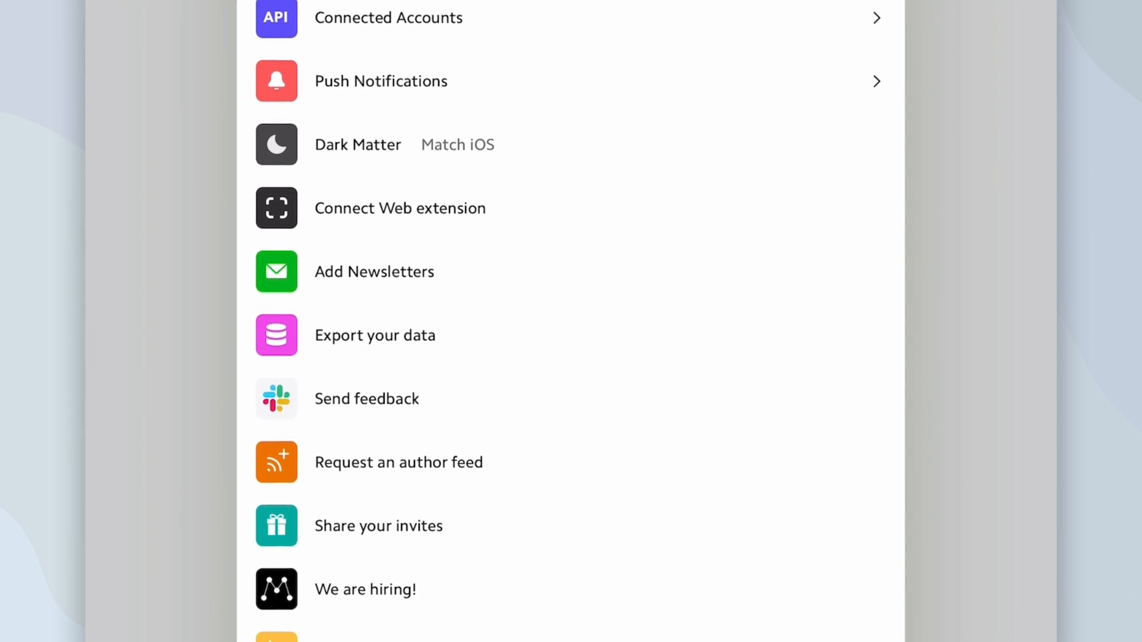
left_click(373, 271)
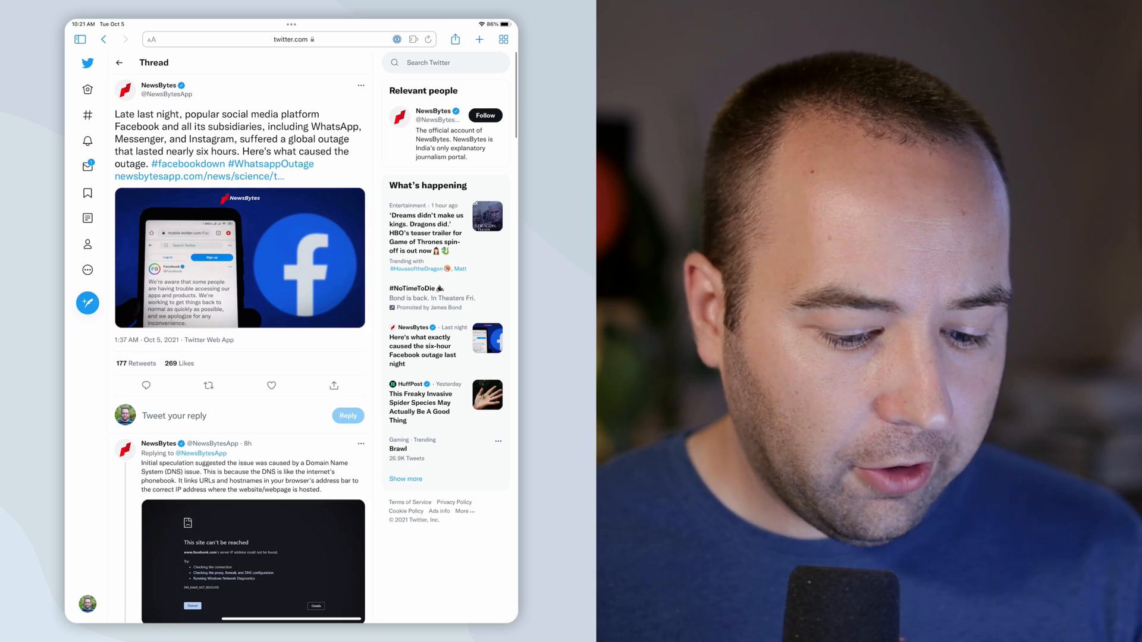
Share the NewsBytes Facebook-outage tweet thread from Safari to Matter and read it as a clean article
left_click(454, 39)
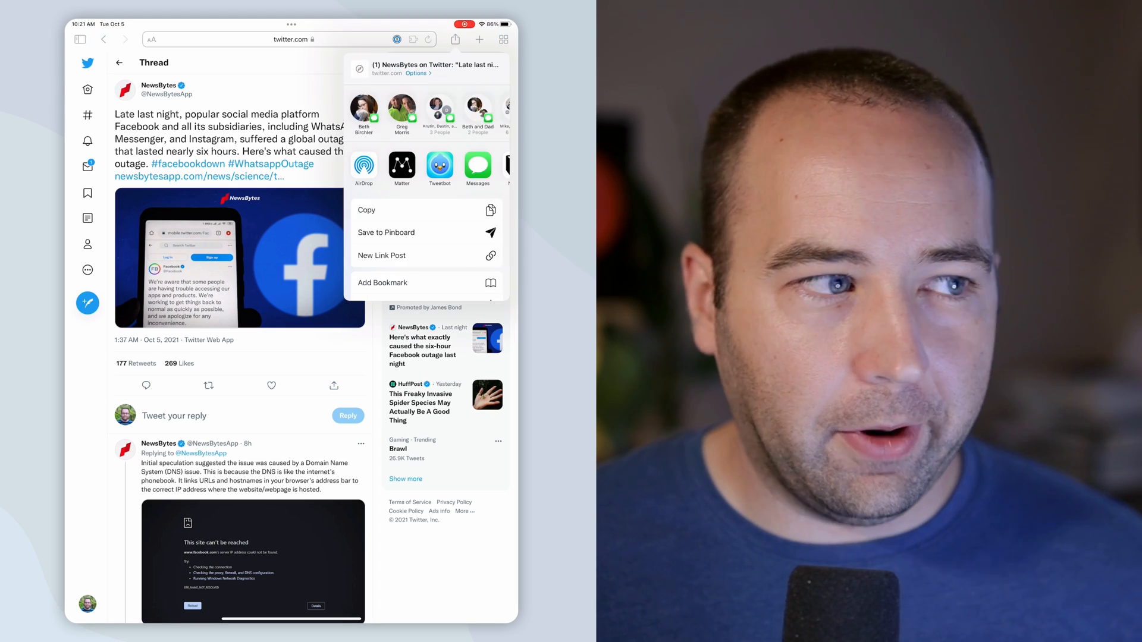
left_click(401, 166)
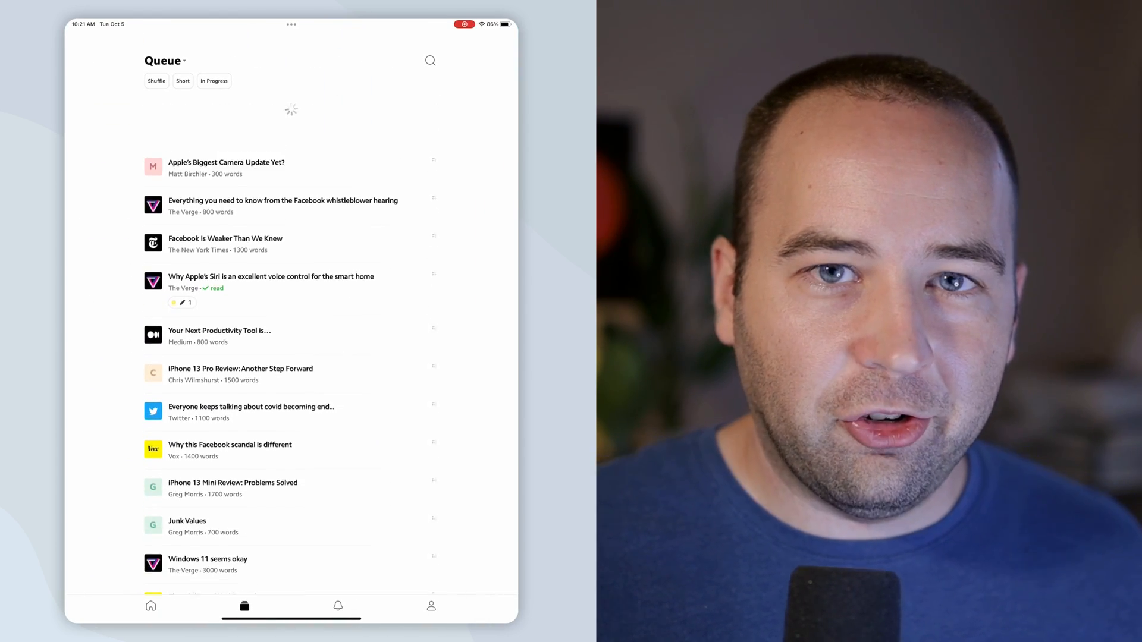
left_click(251, 407)
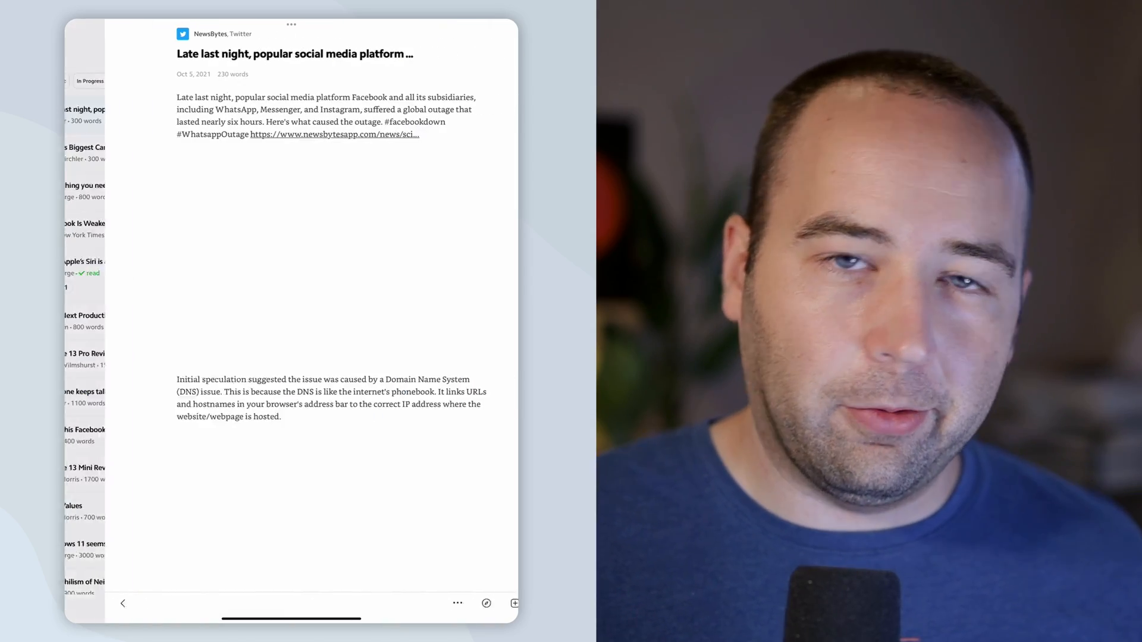
scroll("down", 3)
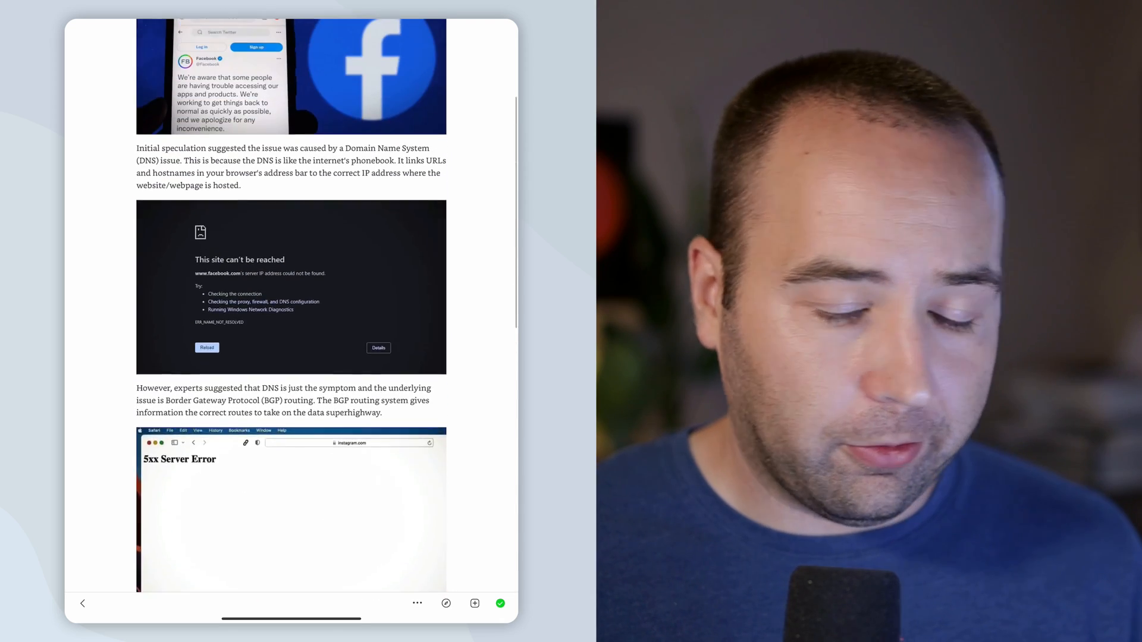
left_click(430, 606)
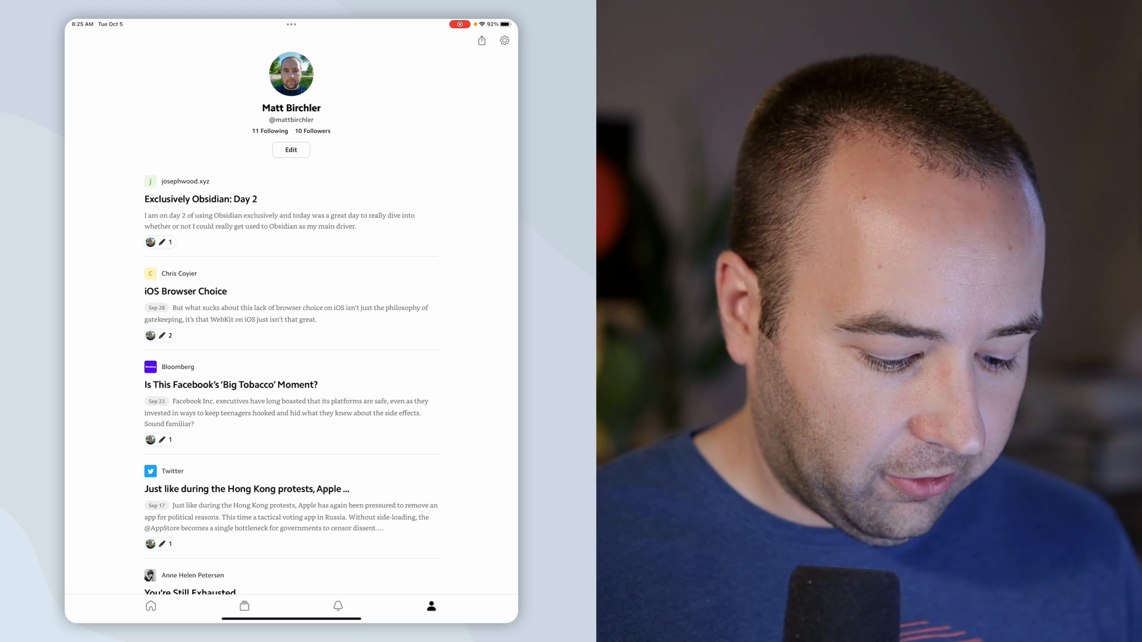
Show the reading queue and filter it to short pieces
left_click(245, 606)
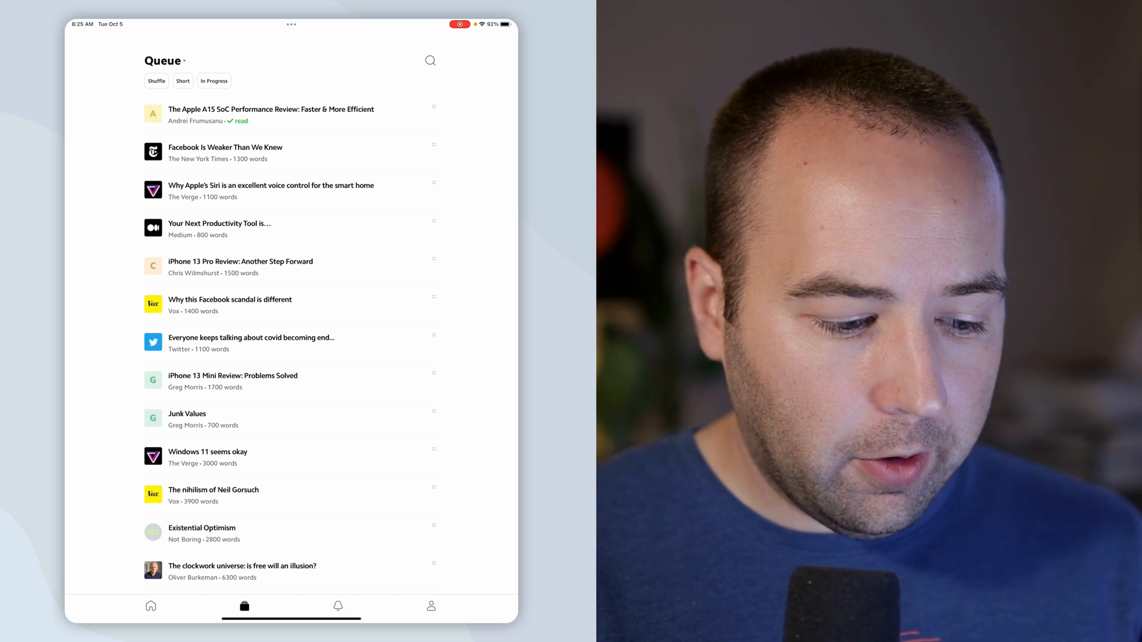
scroll("up", 3)
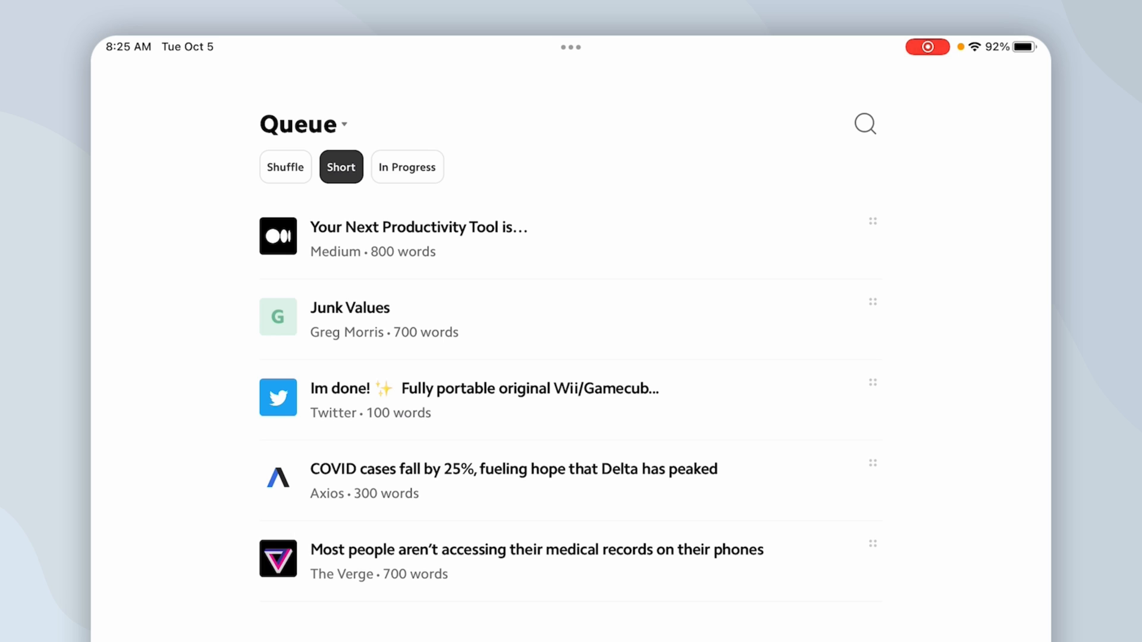
left_click(407, 167)
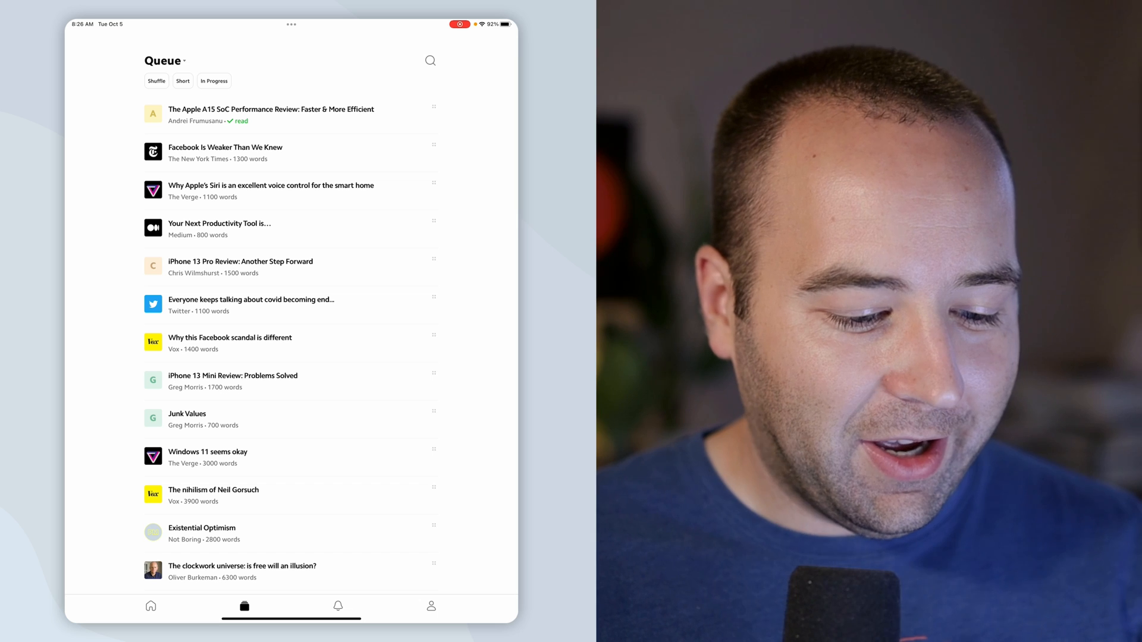
View the Highlights library section, then switch the library back to the Queue
left_click(164, 60)
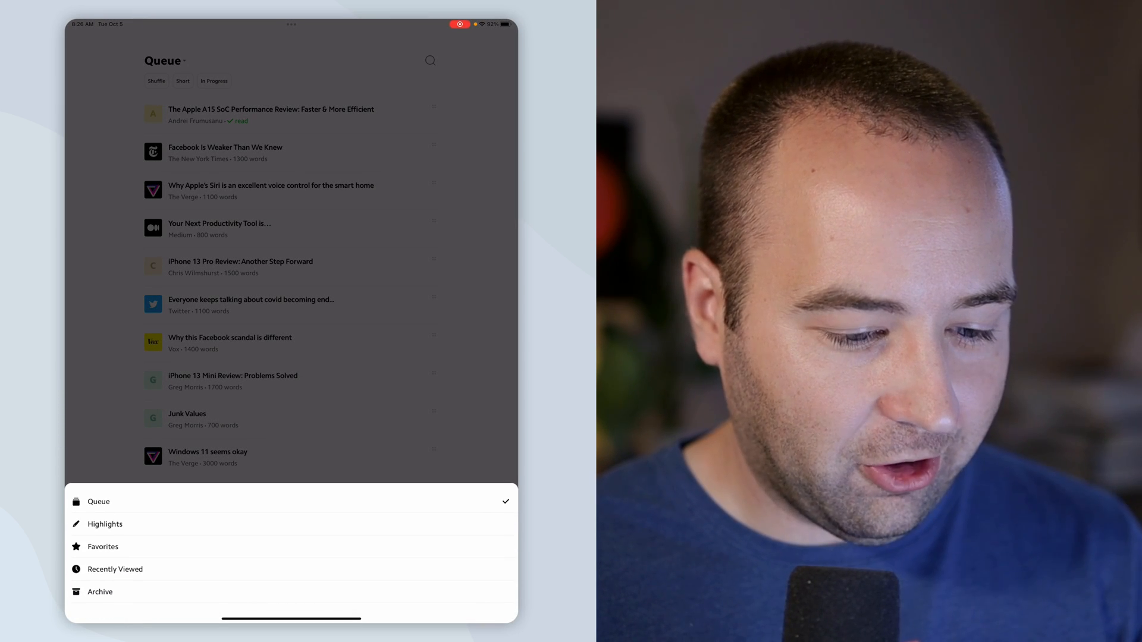
left_click(104, 523)
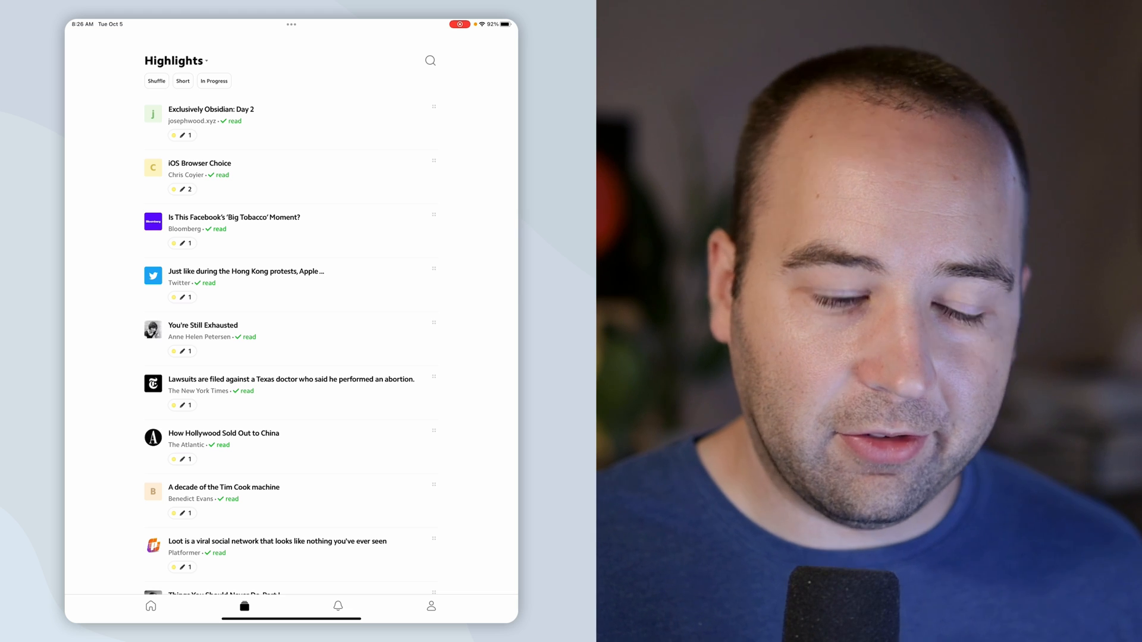
left_click(177, 61)
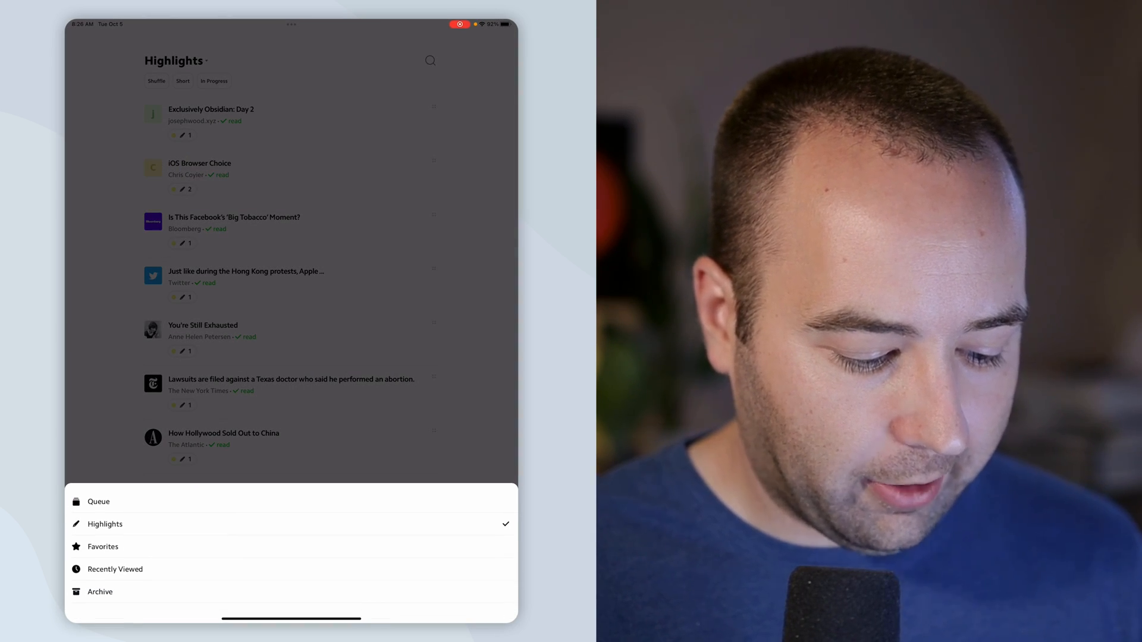
left_click(97, 501)
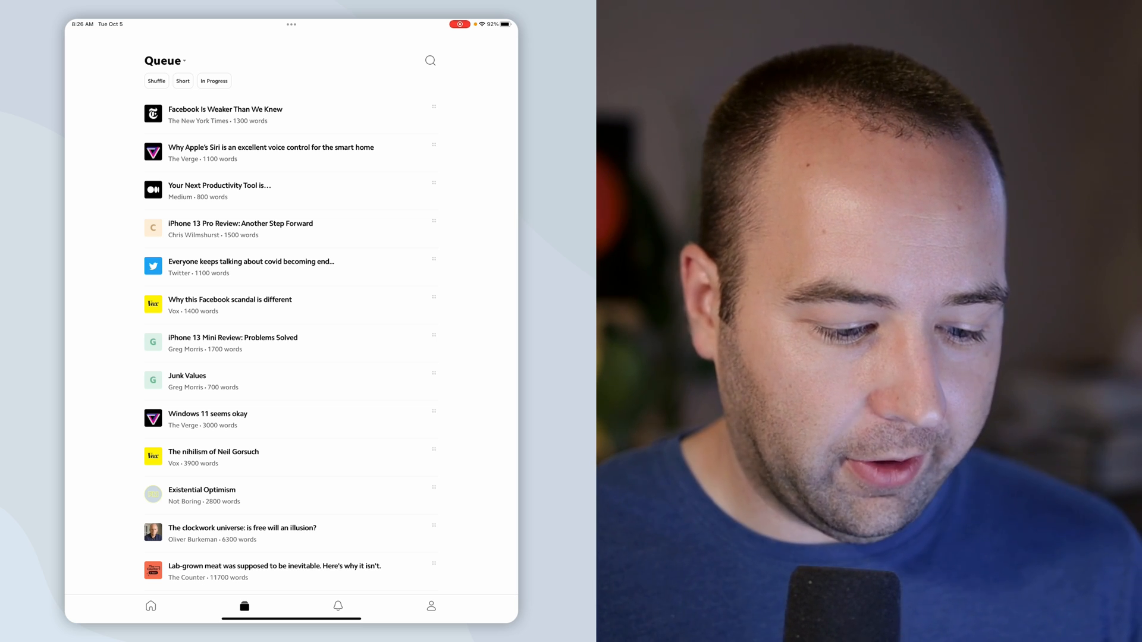
Read the Siri smart-home article and toggle its Dark Matter reading theme on and back off in Style Settings
left_click(270, 153)
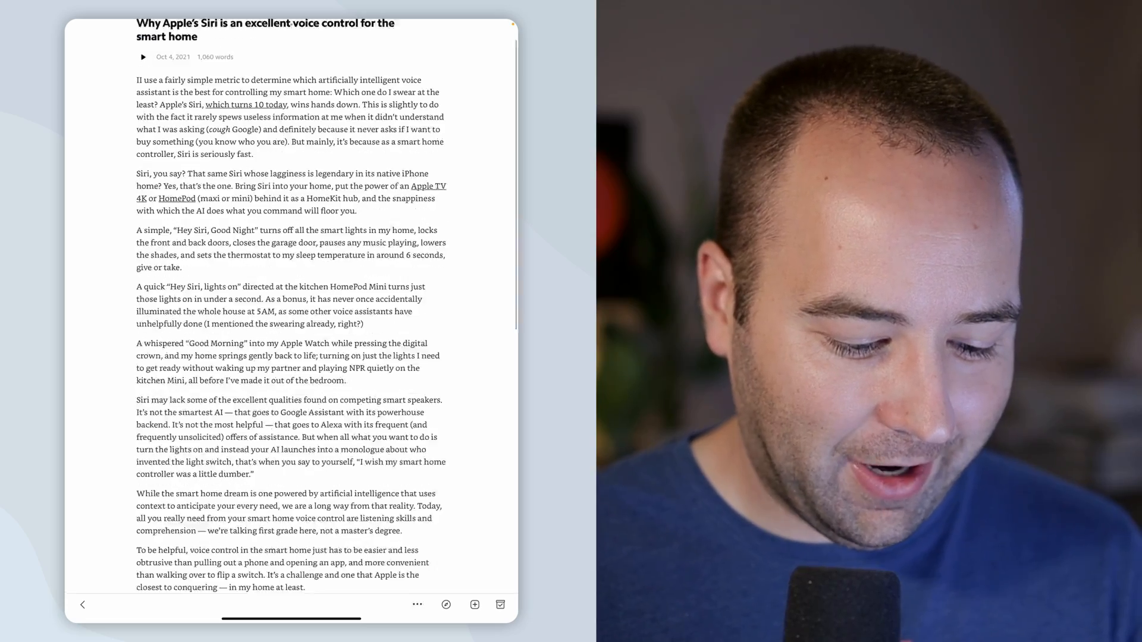
scroll("down", 3)
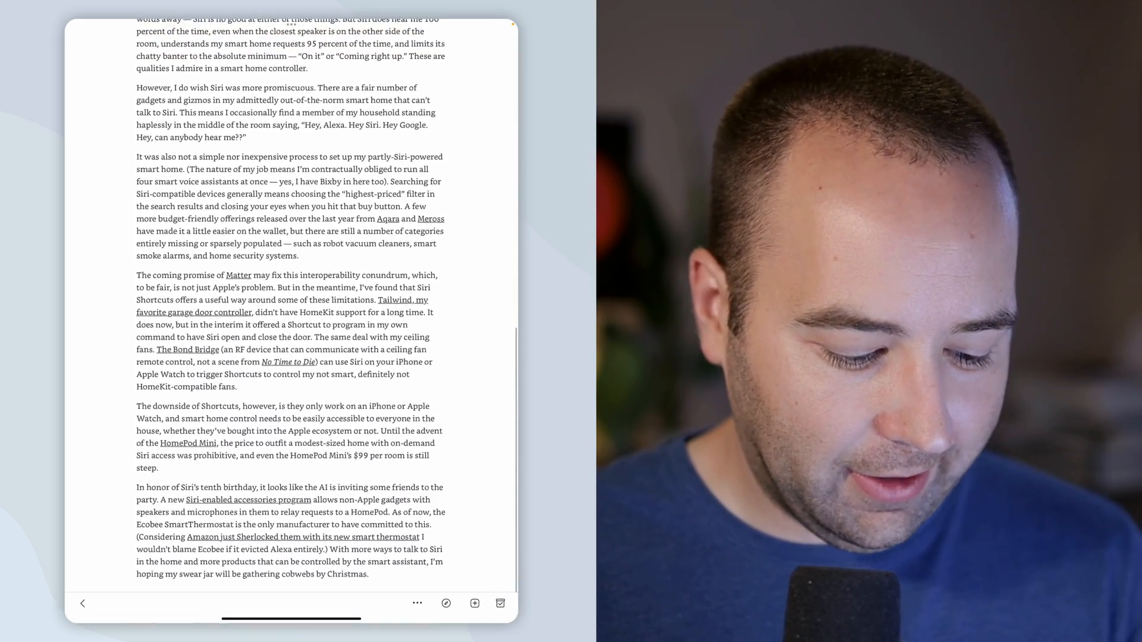
left_click(416, 603)
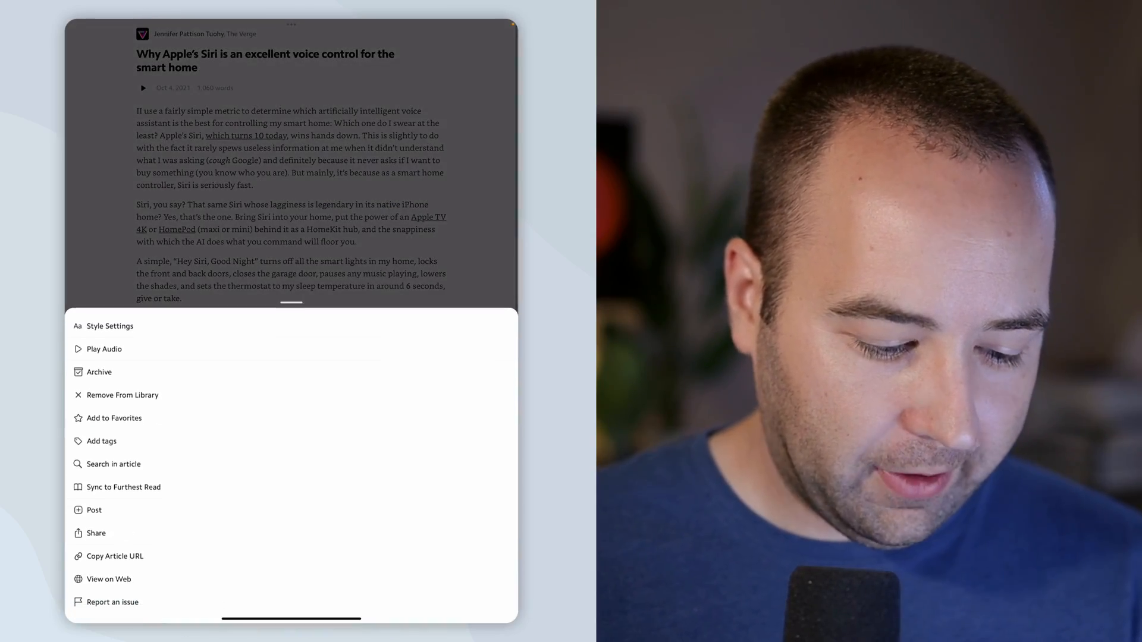
left_click(109, 326)
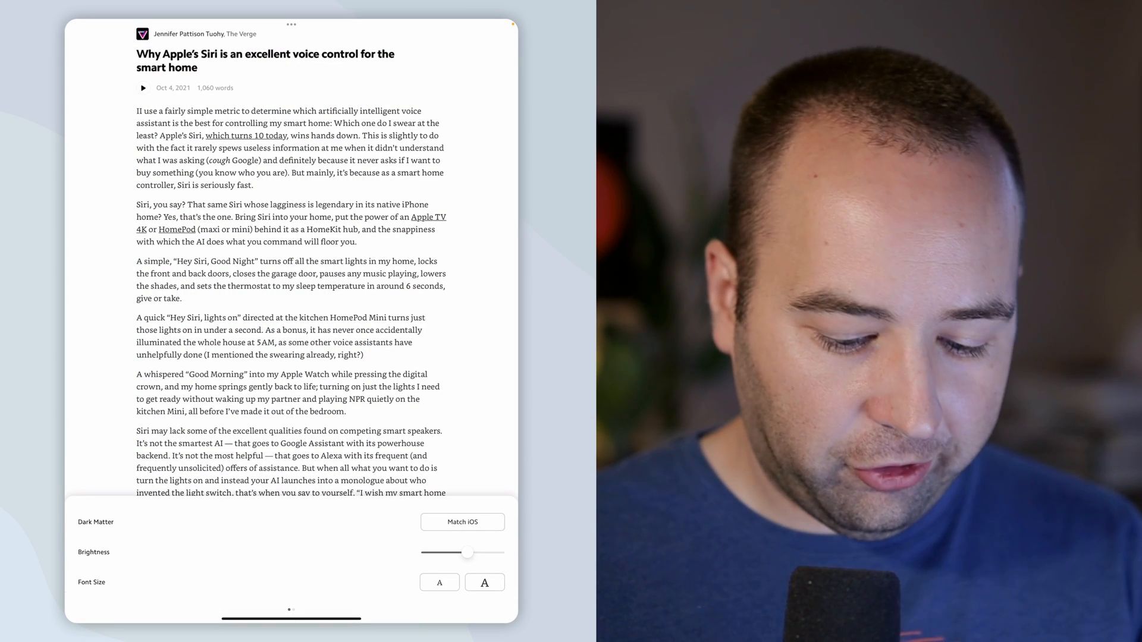
left_click(463, 522)
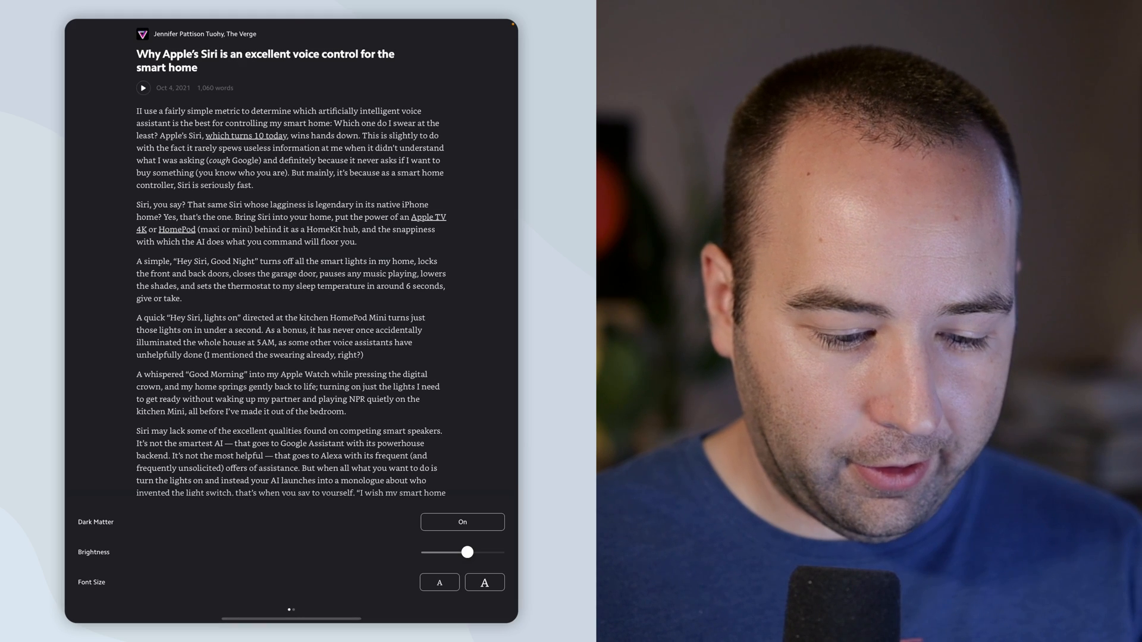
left_click(461, 522)
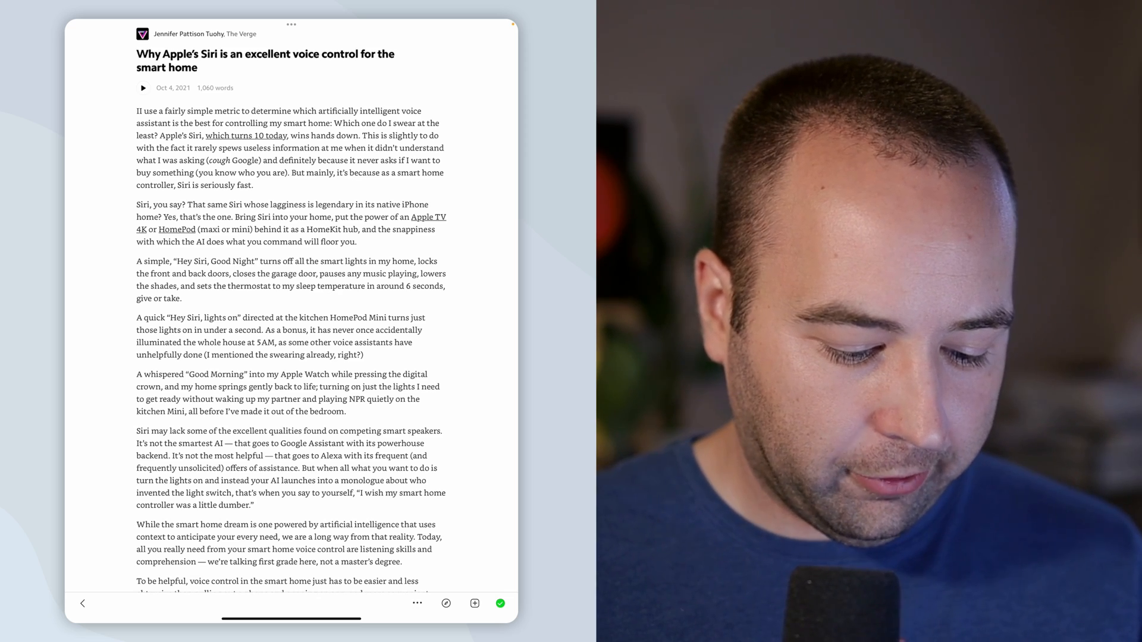
left_click(416, 604)
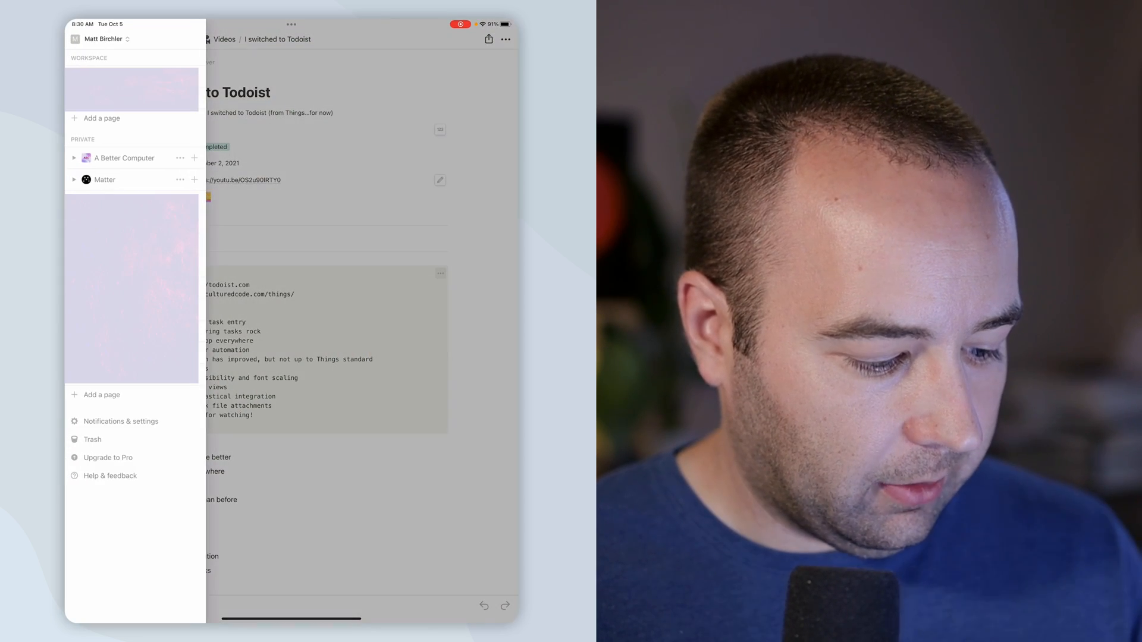
Open Notion's Matter page and the iOS Browser Choice library entry with its properties and synced highlights
left_click(105, 180)
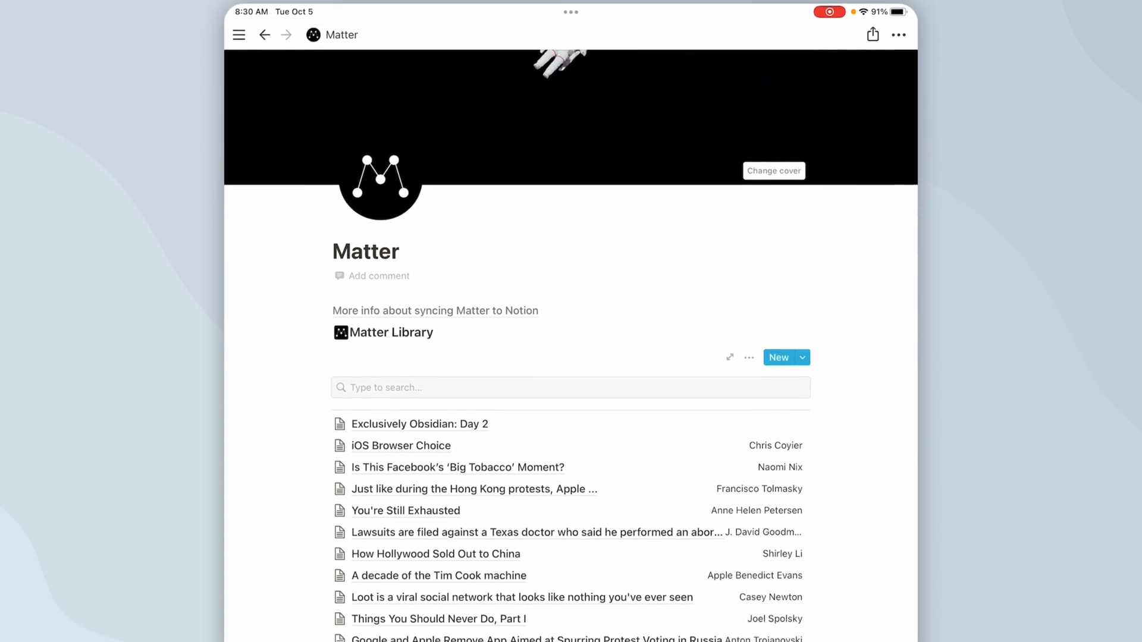
scroll("down", 3)
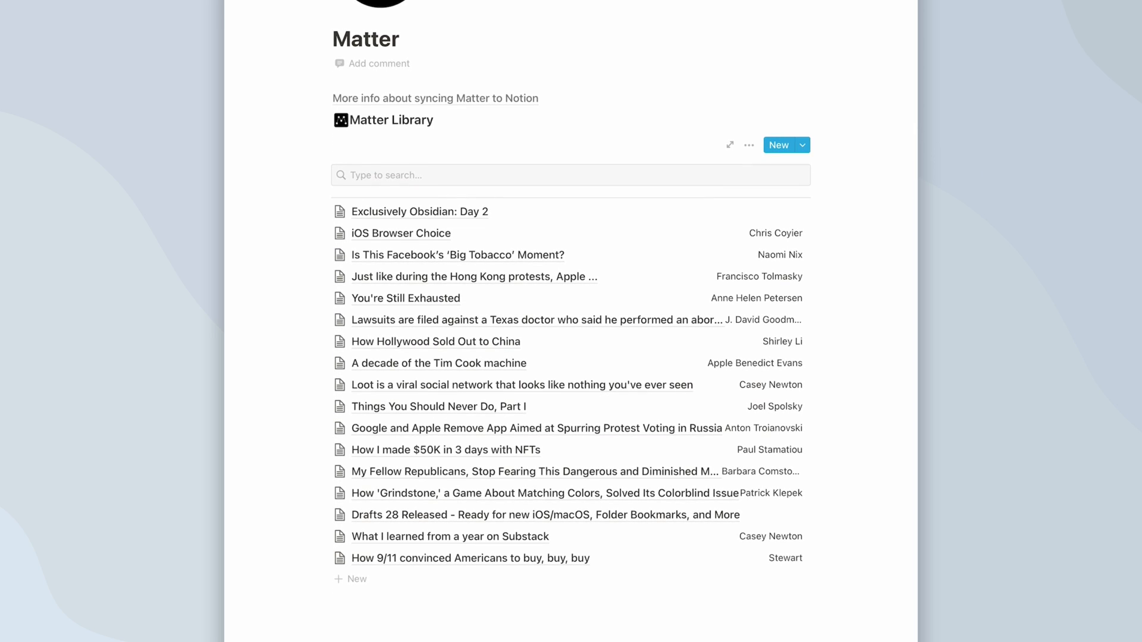
left_click(400, 233)
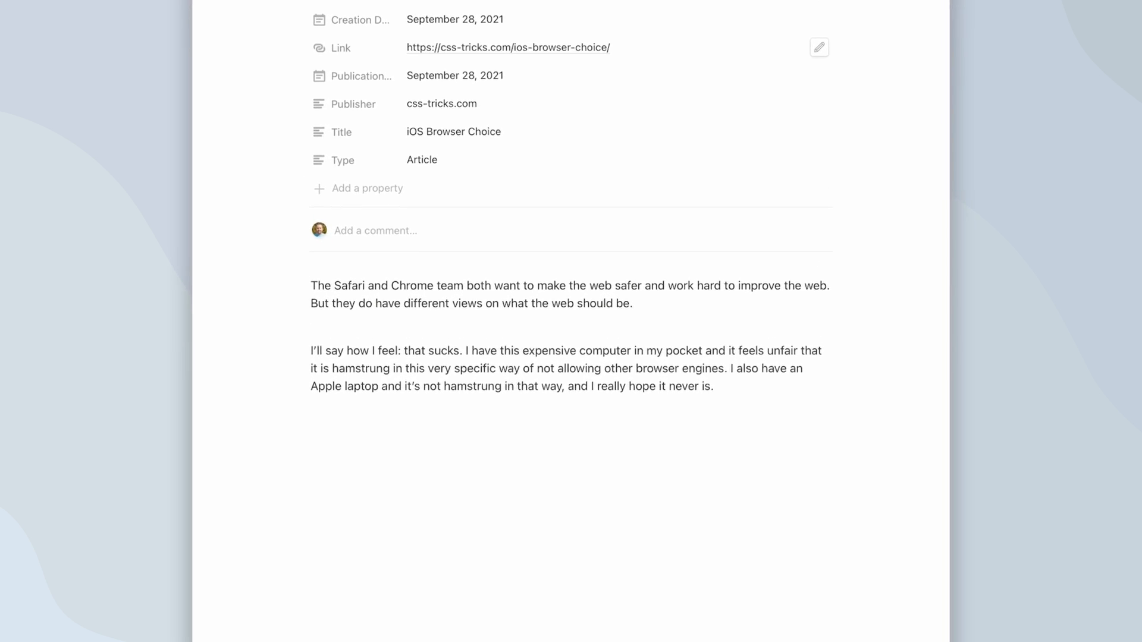
scroll("up", 3)
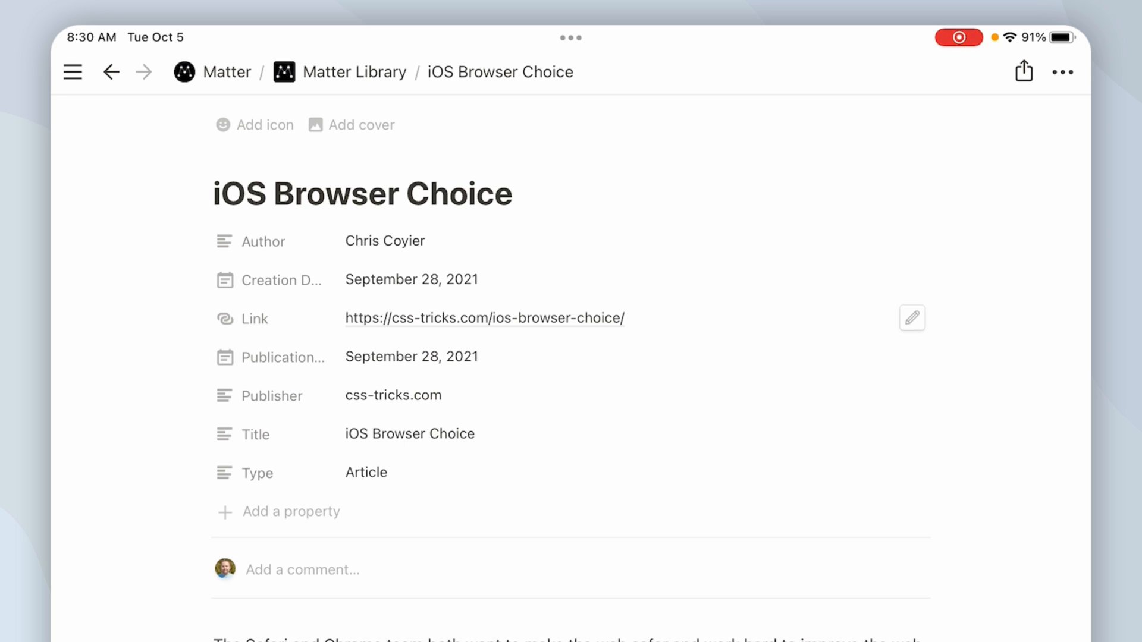
scroll("down", 3)
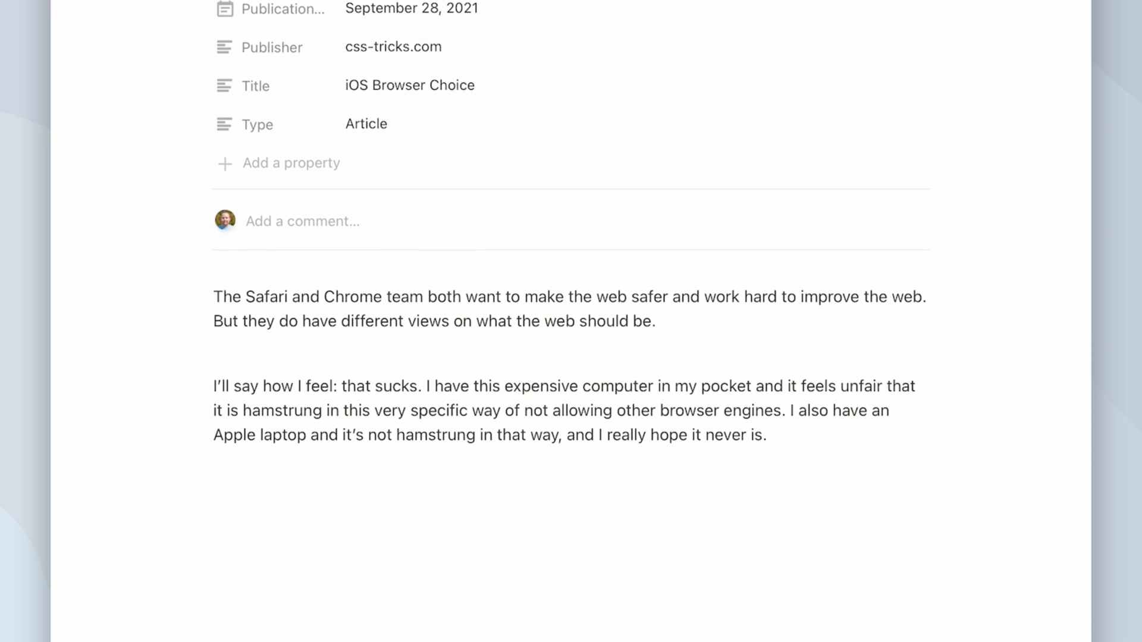